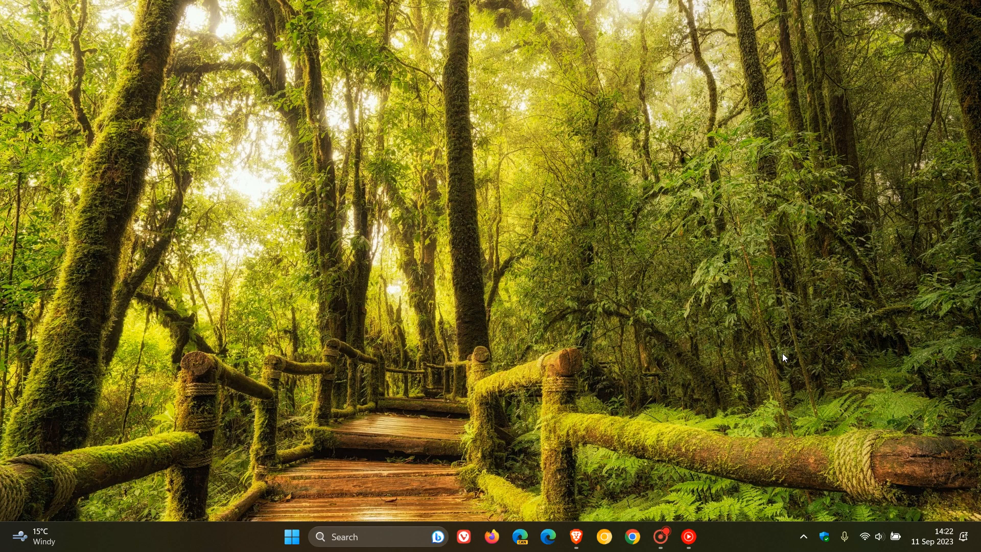
mouse_move(577, 505)
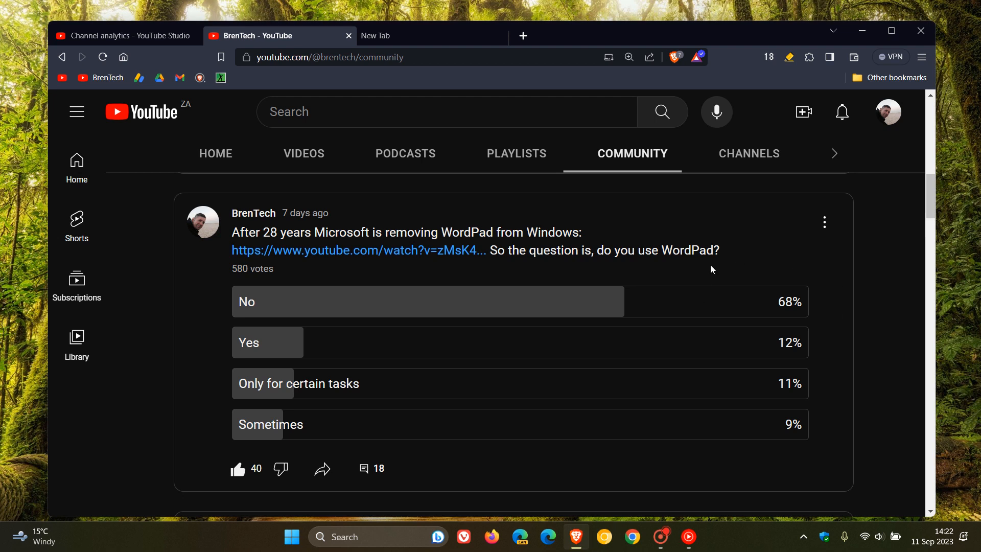
mouse_move(735, 262)
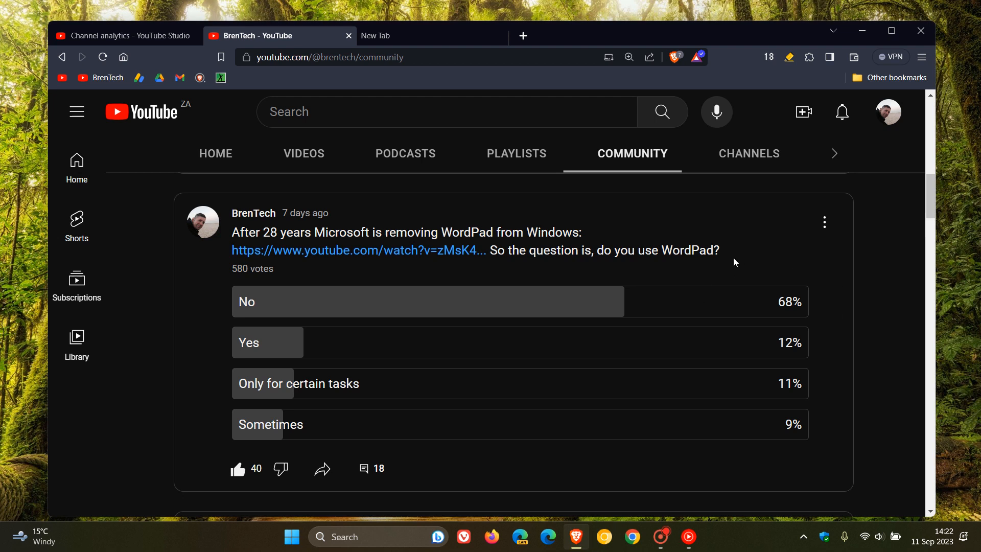
mouse_move(372, 189)
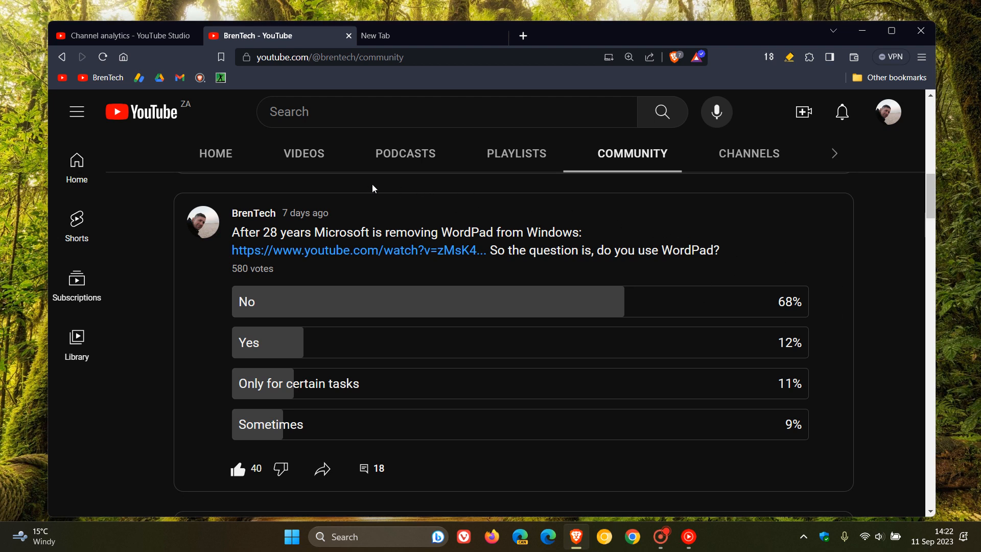
mouse_move(412, 200)
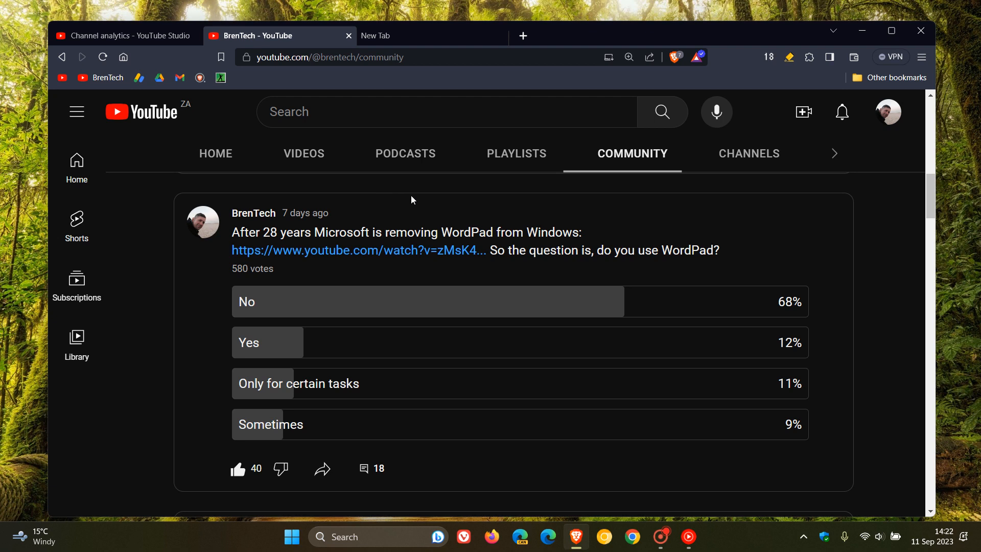
mouse_move(487, 199)
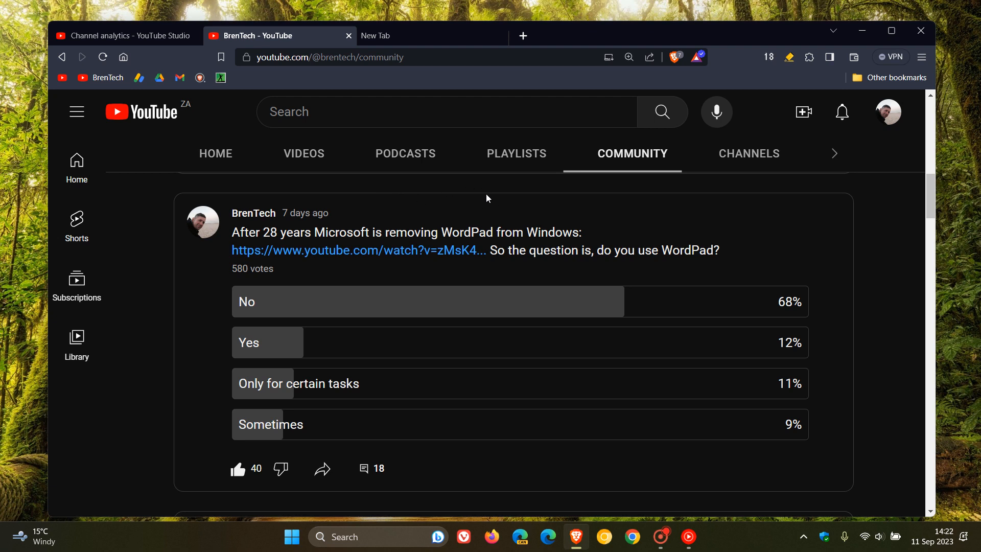
mouse_move(418, 257)
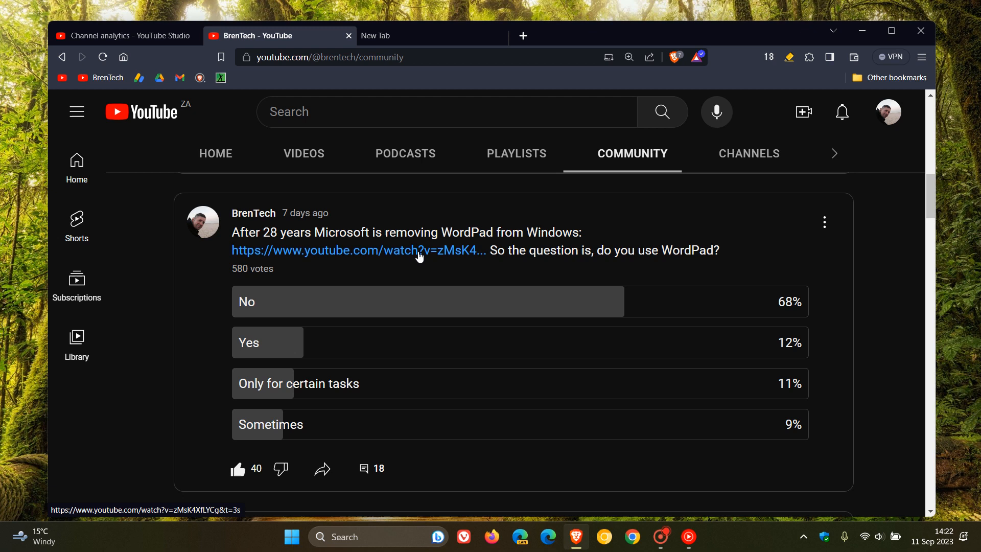
mouse_move(744, 214)
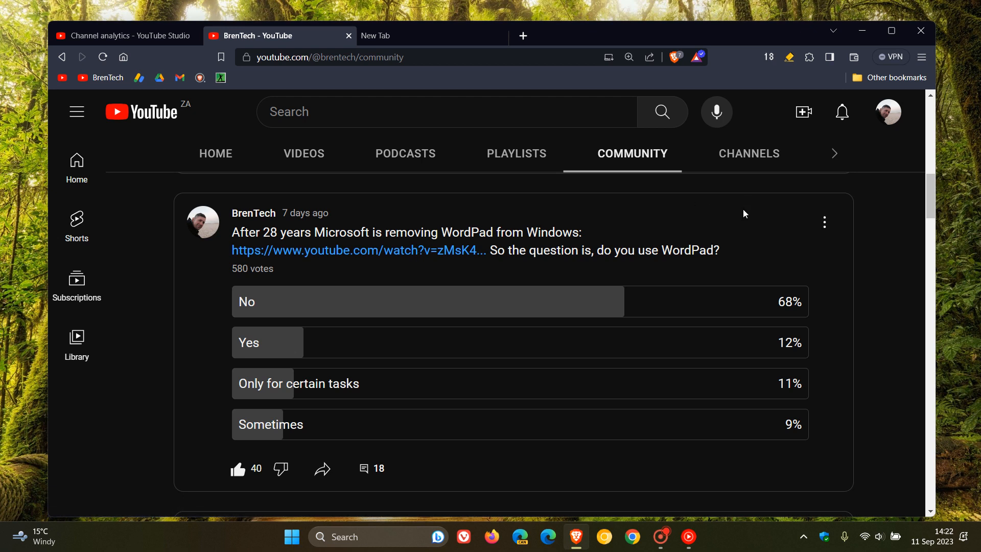
mouse_move(756, 206)
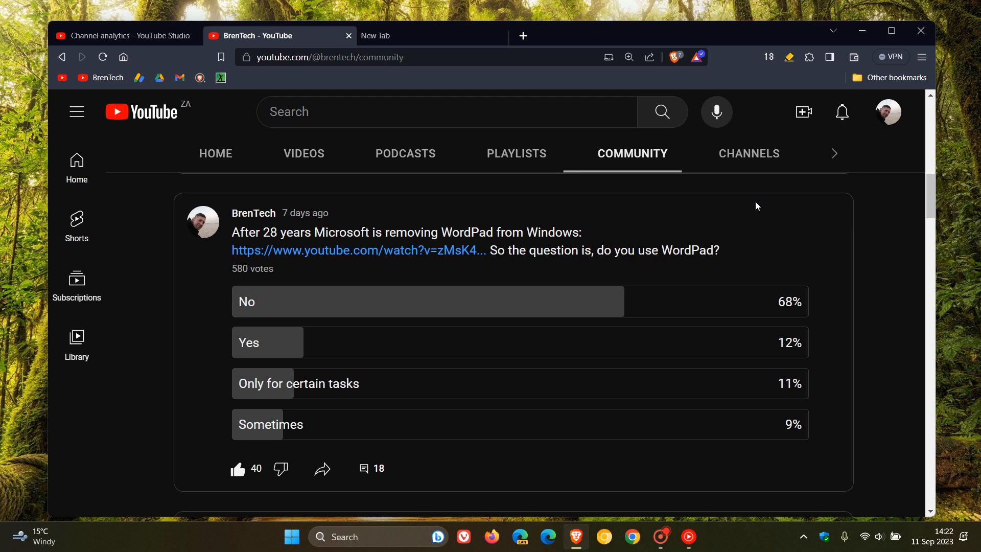
mouse_move(818, 326)
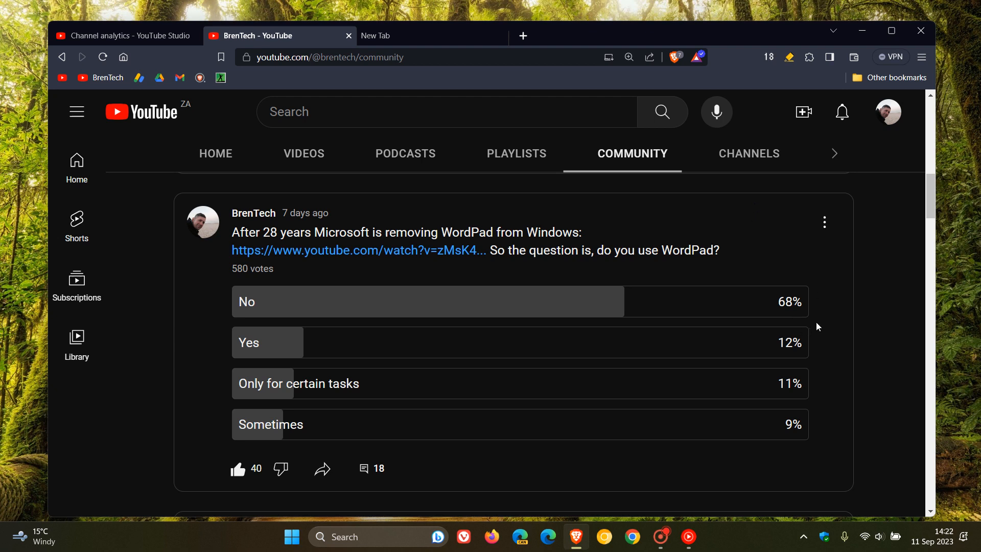
mouse_move(823, 315)
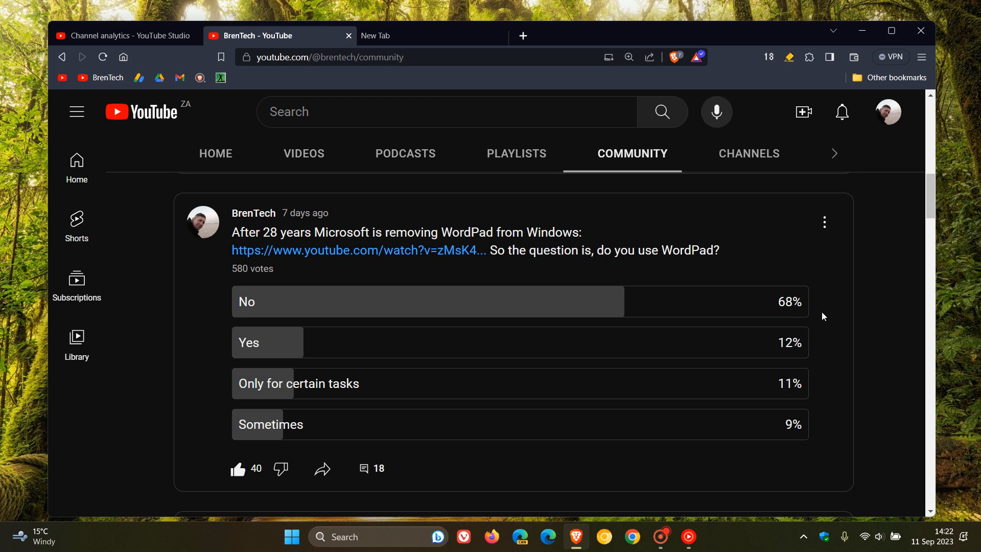
mouse_move(831, 350)
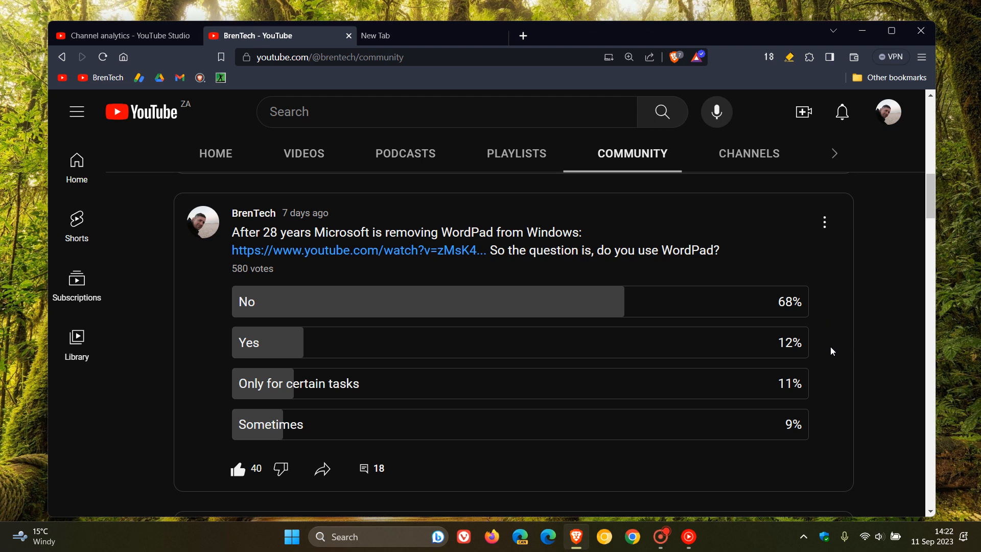
mouse_move(828, 384)
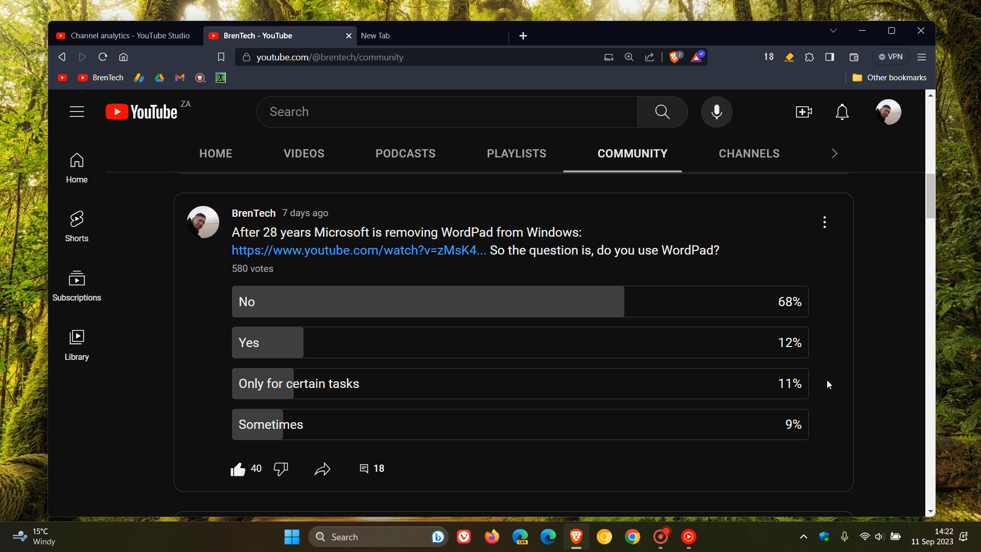
mouse_move(821, 353)
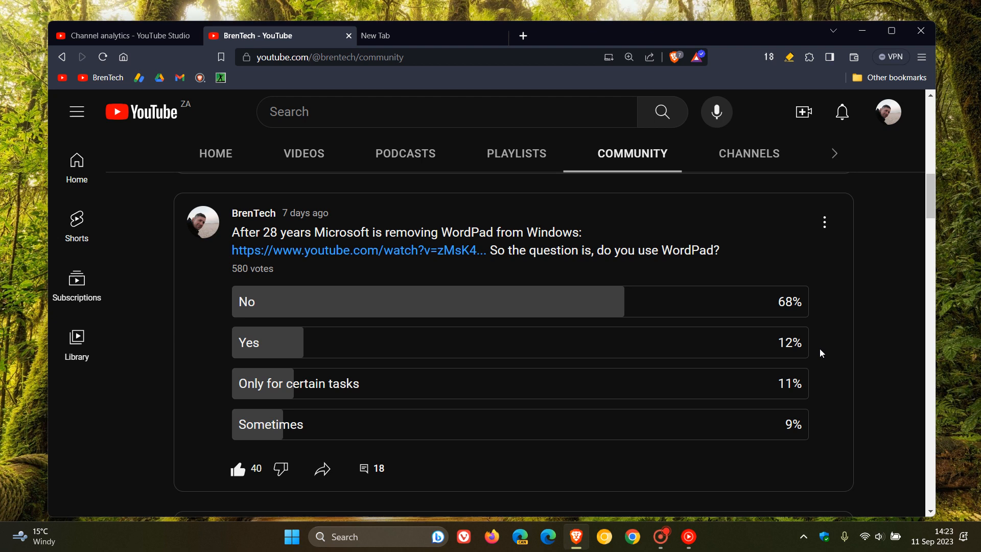
mouse_move(824, 385)
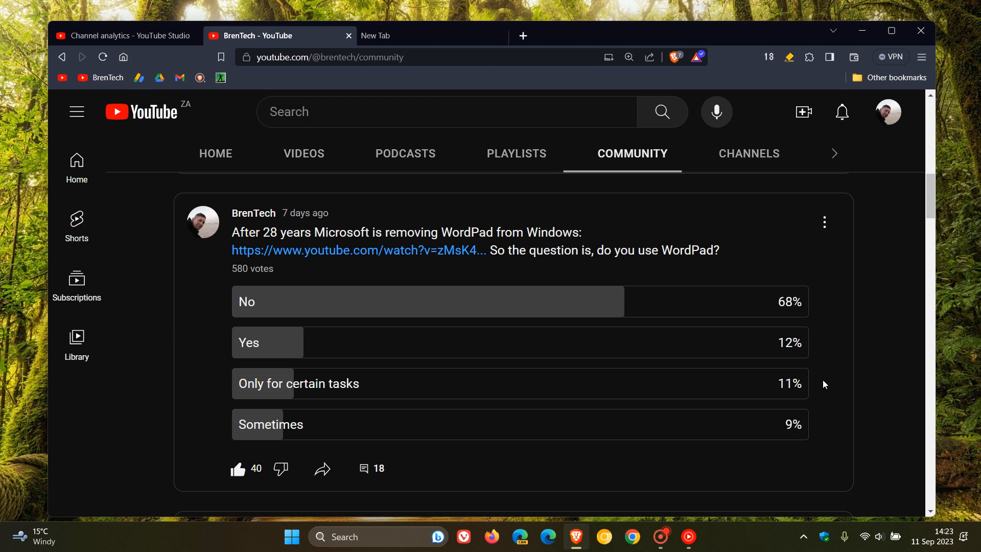
mouse_move(833, 429)
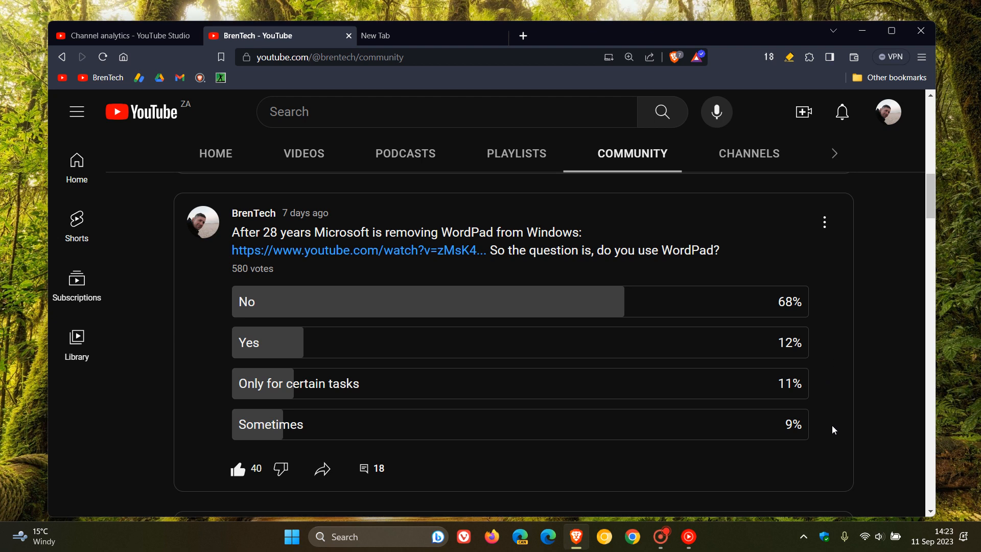
mouse_move(862, 284)
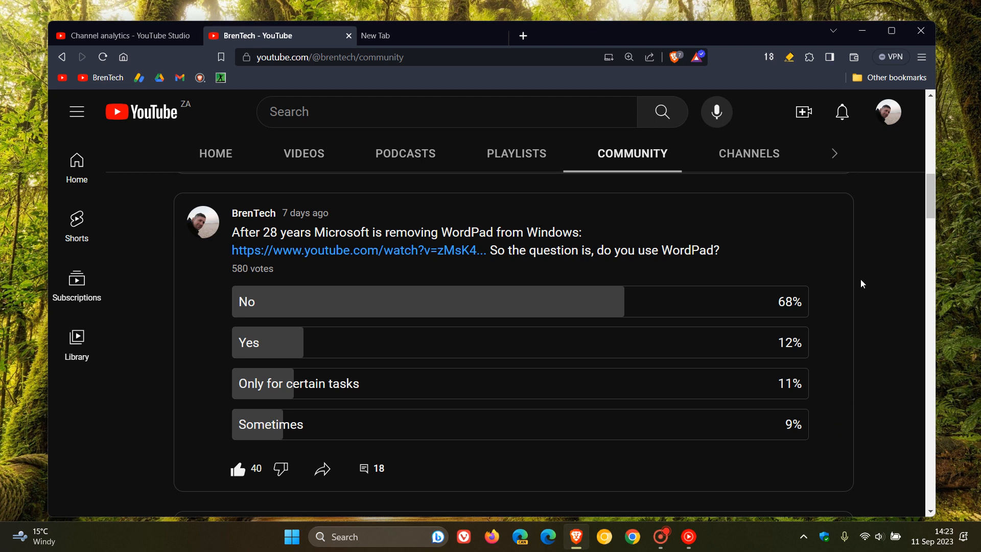
mouse_move(846, 308)
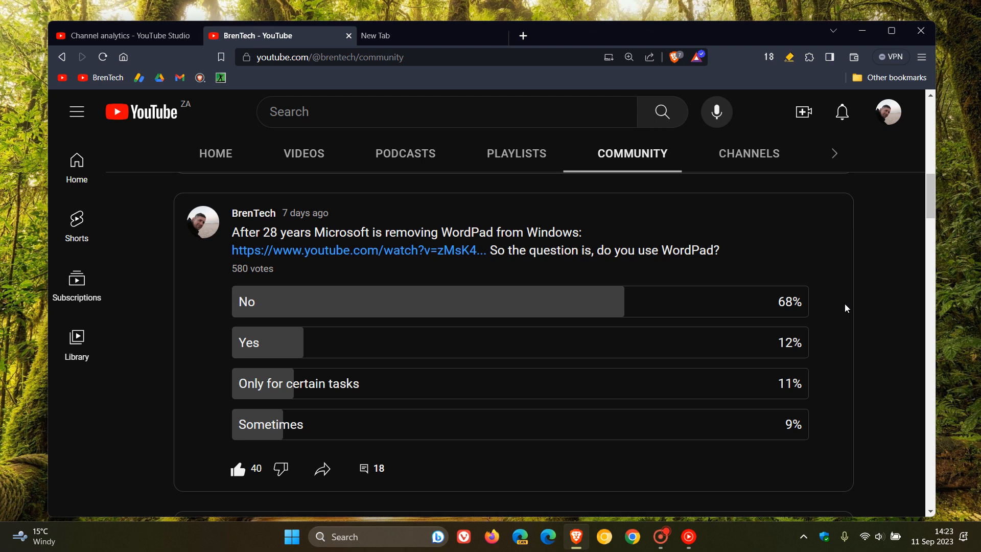
mouse_move(406, 221)
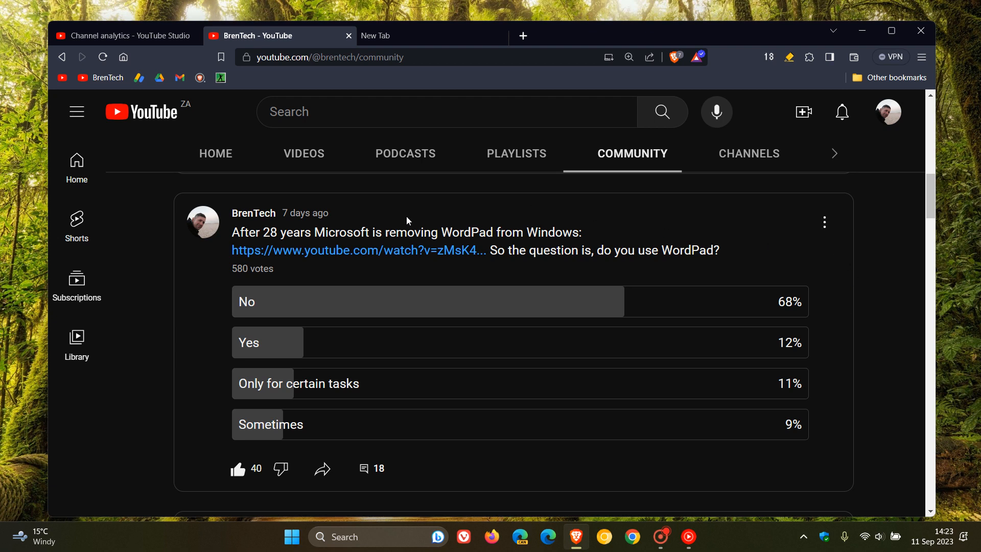
mouse_move(739, 254)
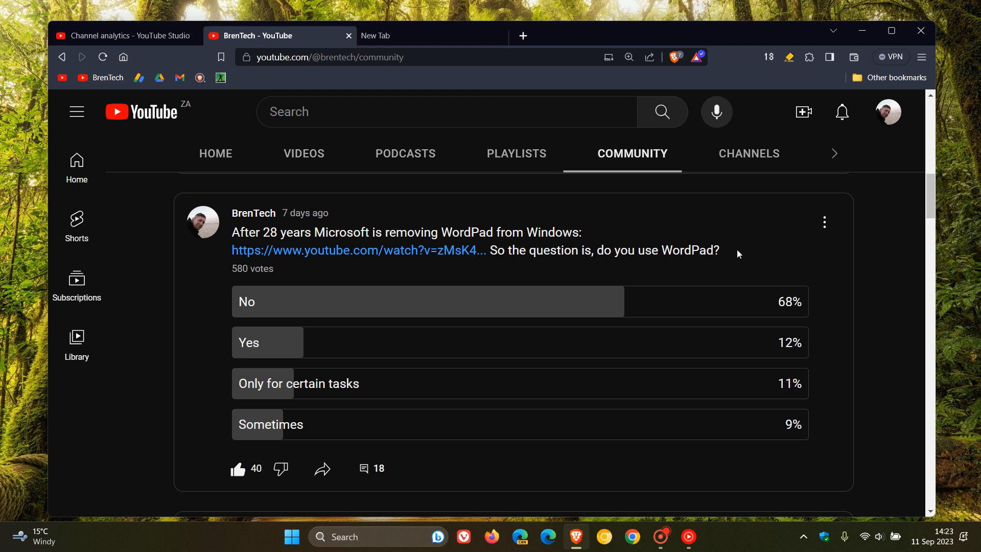
mouse_move(761, 243)
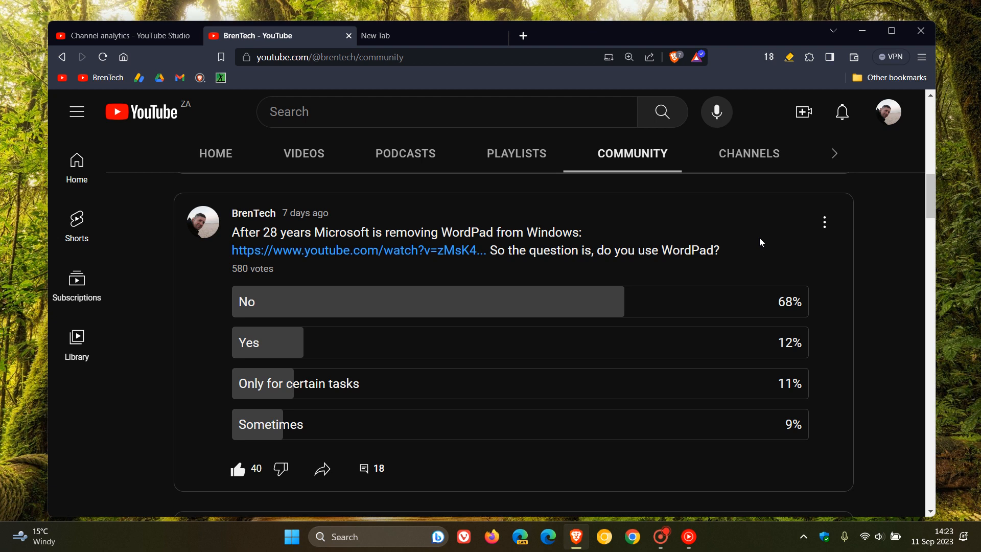
mouse_move(775, 220)
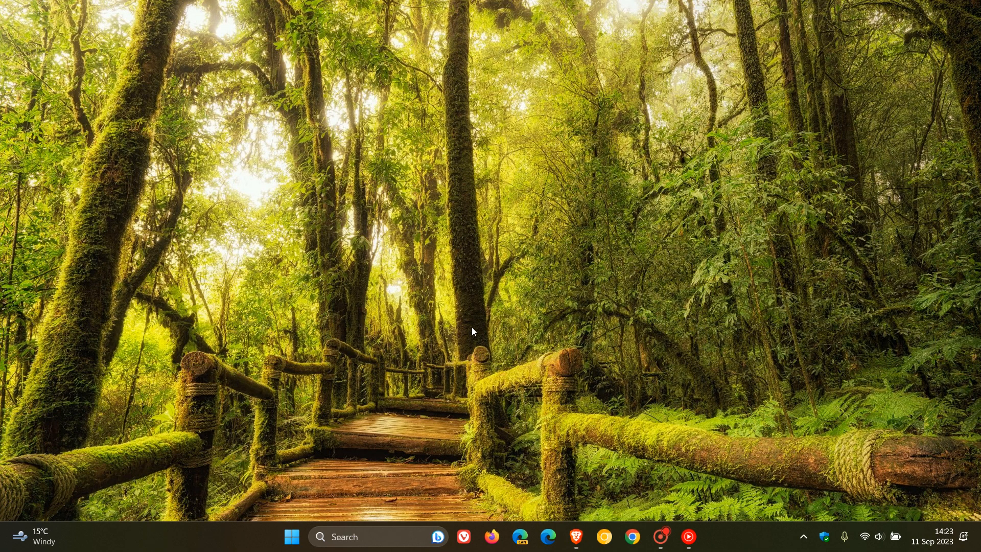
mouse_move(393, 450)
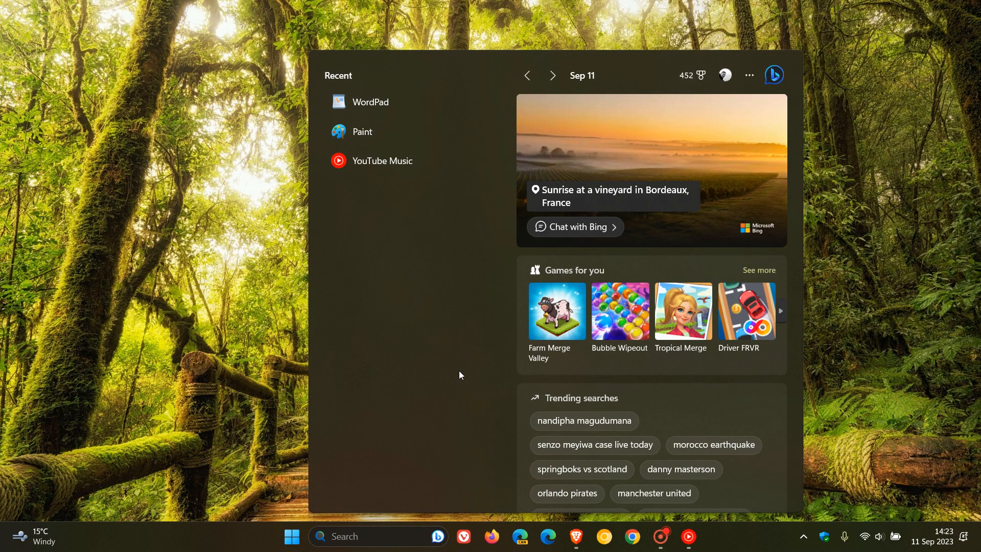
mouse_move(413, 479)
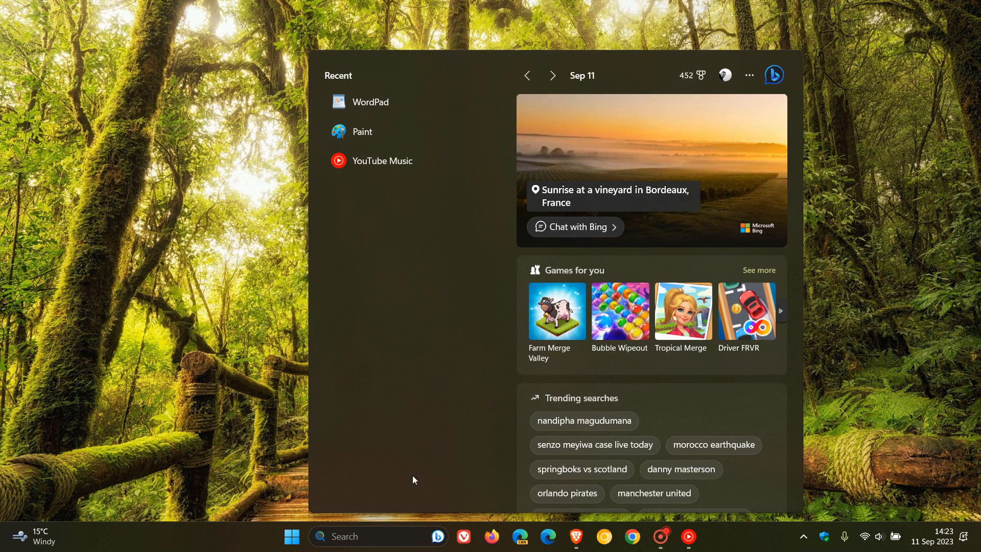
Launch WordPad from the search panel's Recent list, giving a new blank document
click(371, 101)
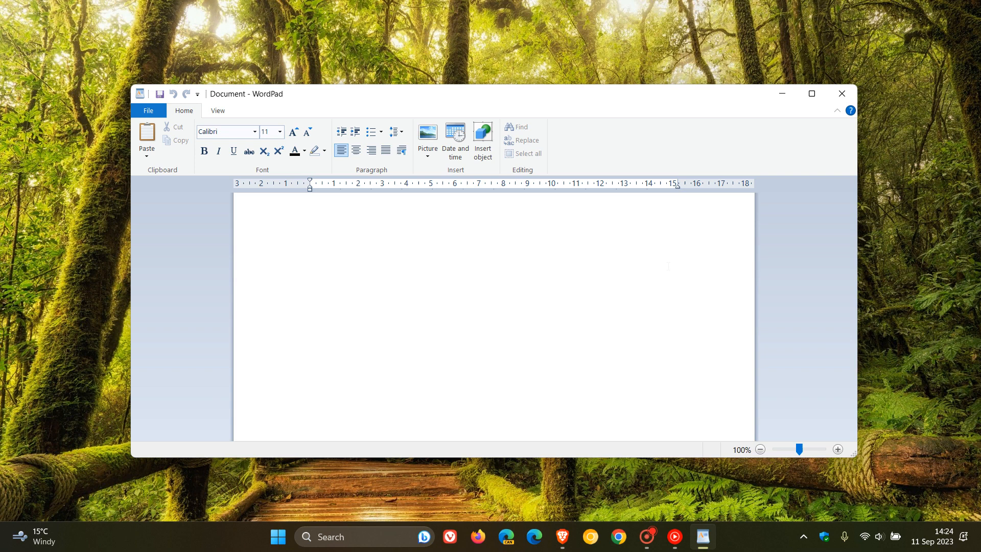
click(310, 205)
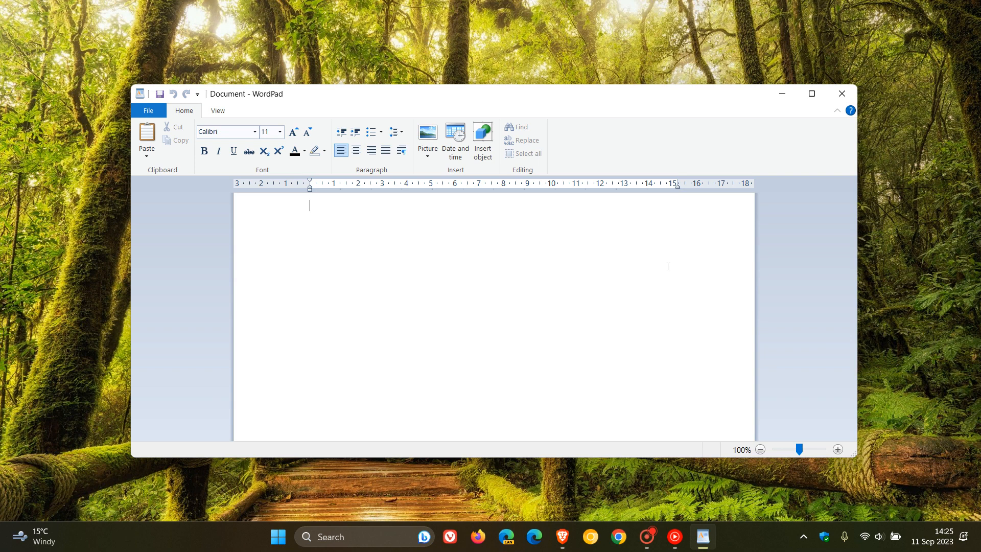
mouse_move(789, 101)
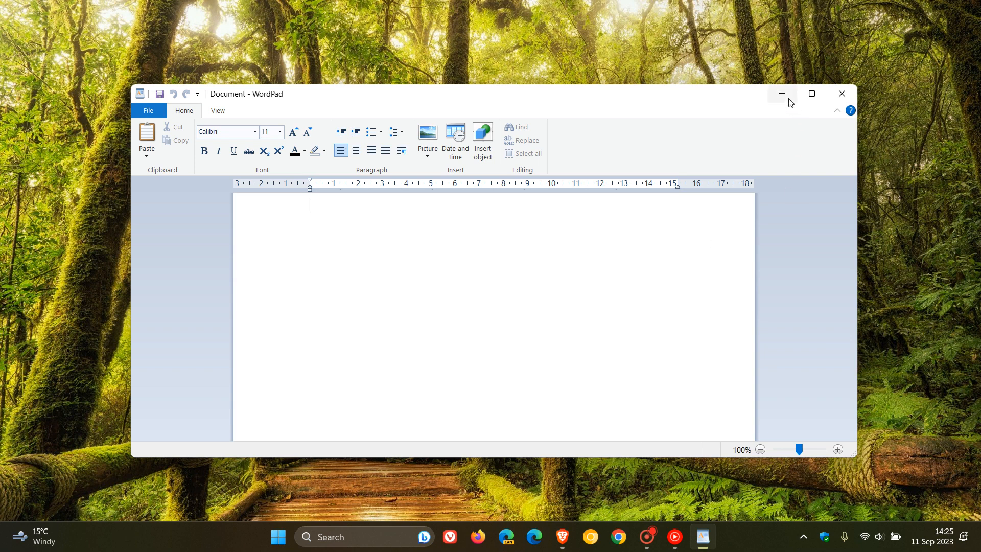
mouse_move(774, 133)
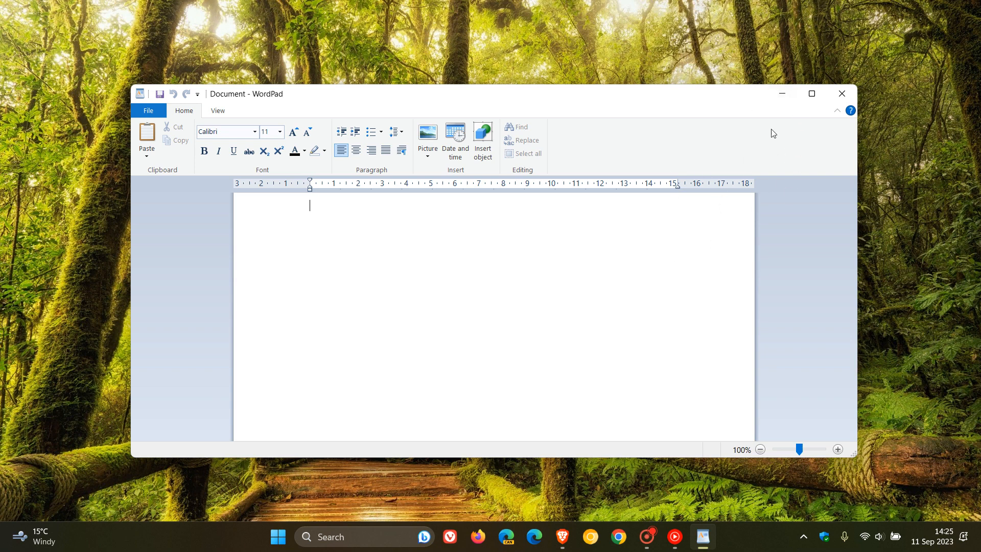
mouse_move(733, 147)
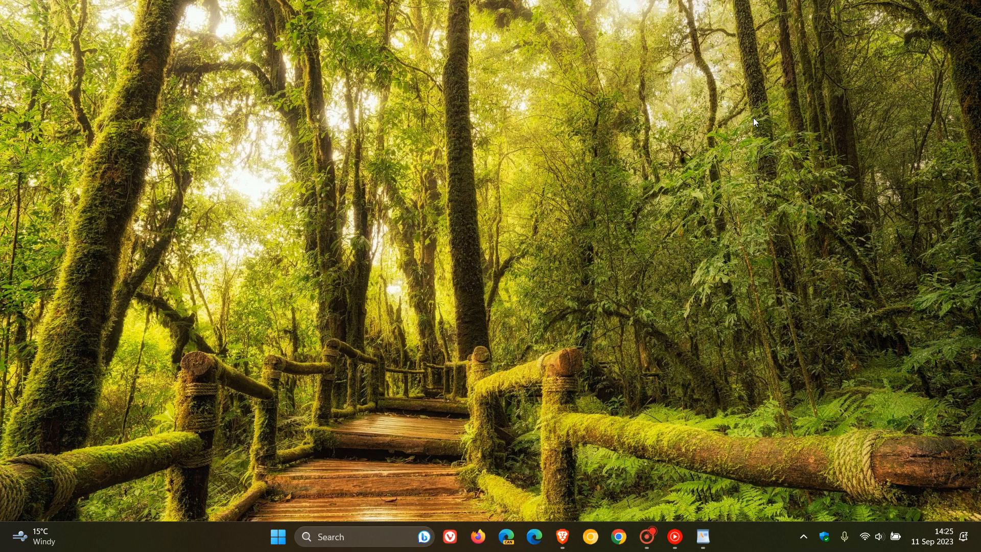
mouse_move(666, 266)
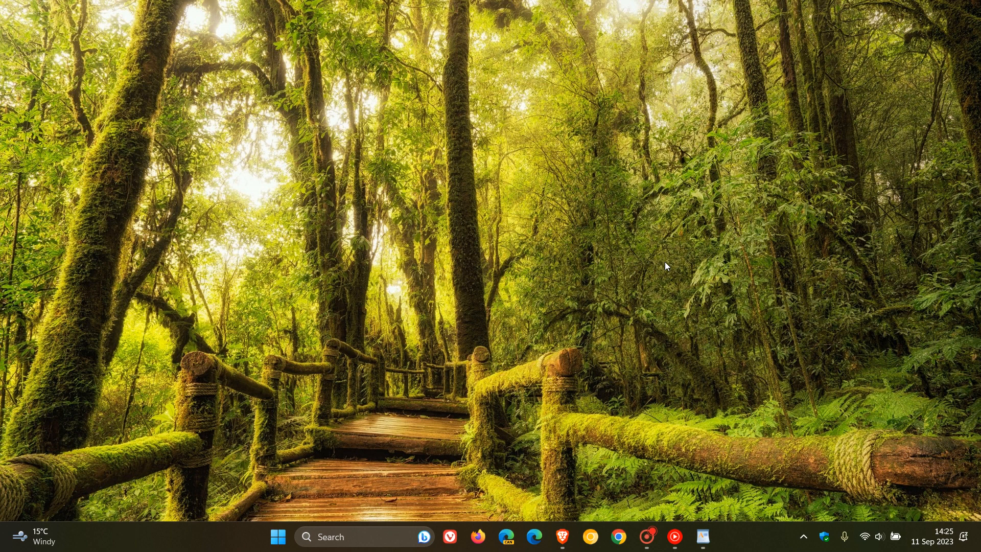
Go from Start into Windows Settings and land on the Apps section
click(278, 537)
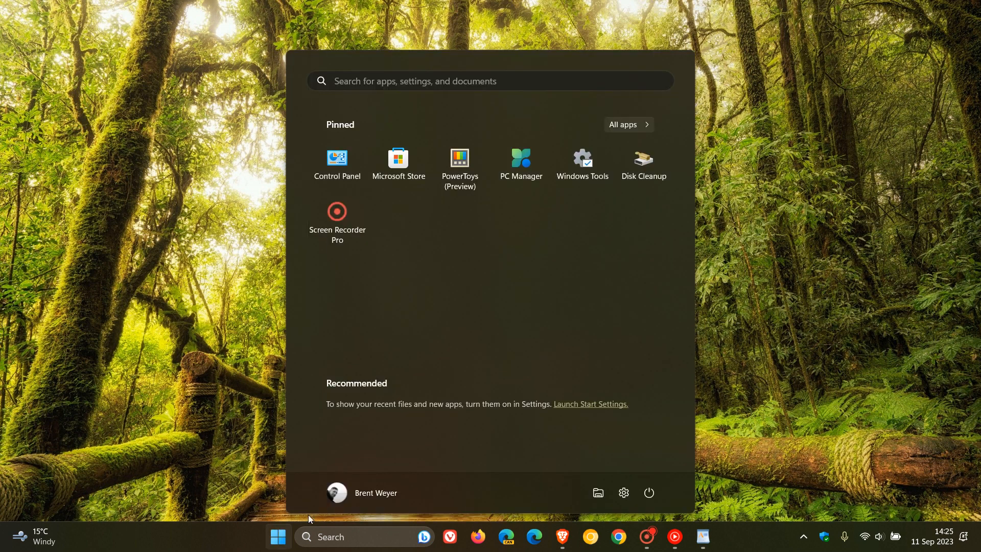
click(623, 493)
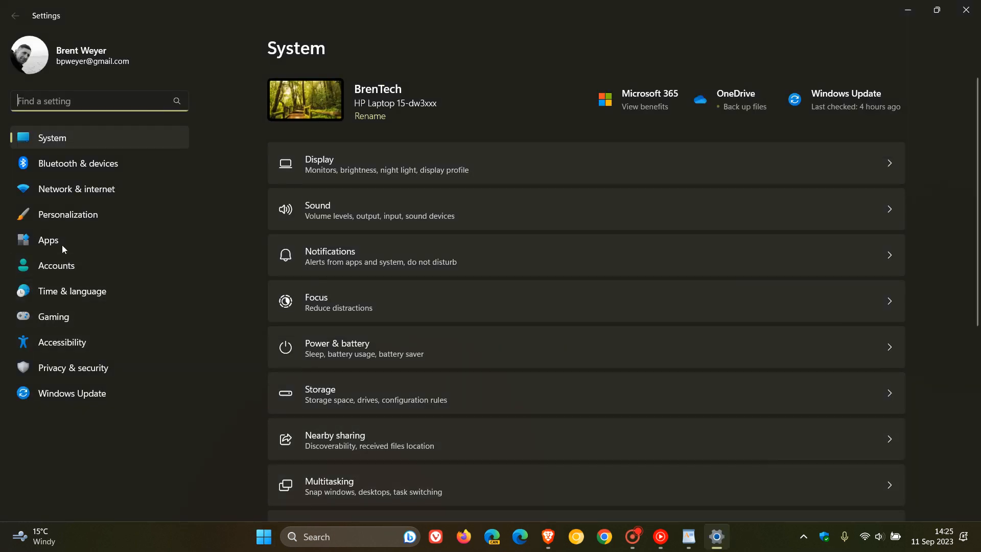
click(48, 240)
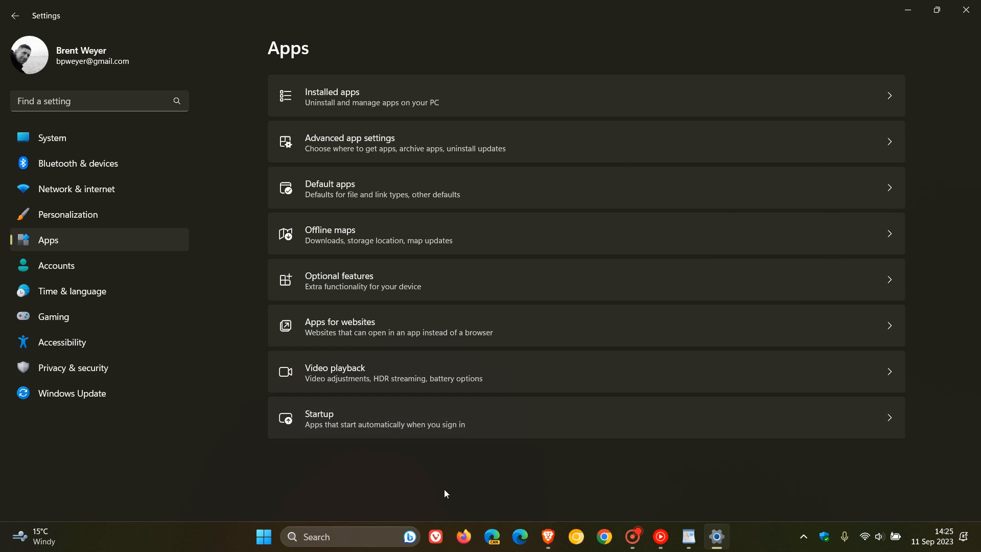
mouse_move(602, 286)
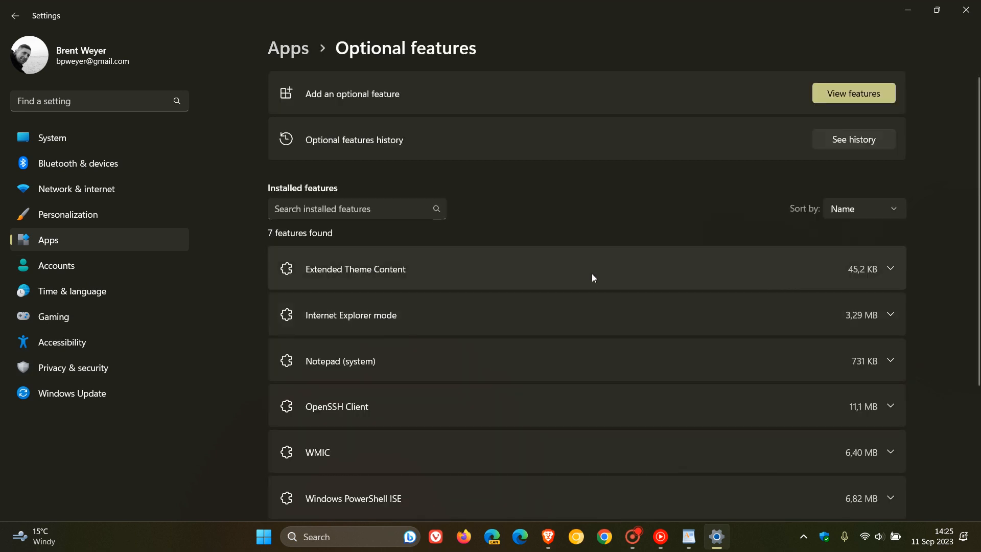
Expand WordPad in the Installed features list to reveal its description and Uninstall button
scroll(down, 3)
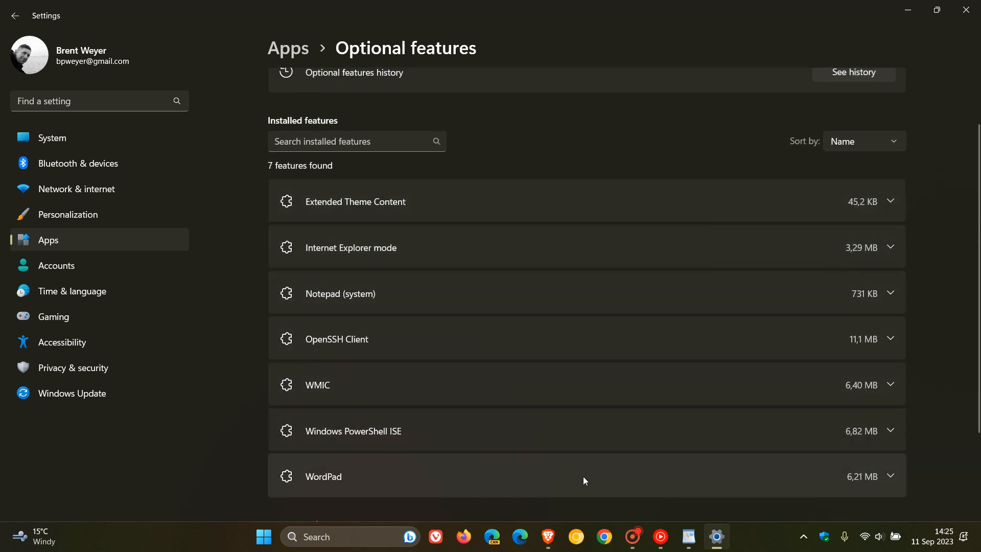
mouse_move(605, 459)
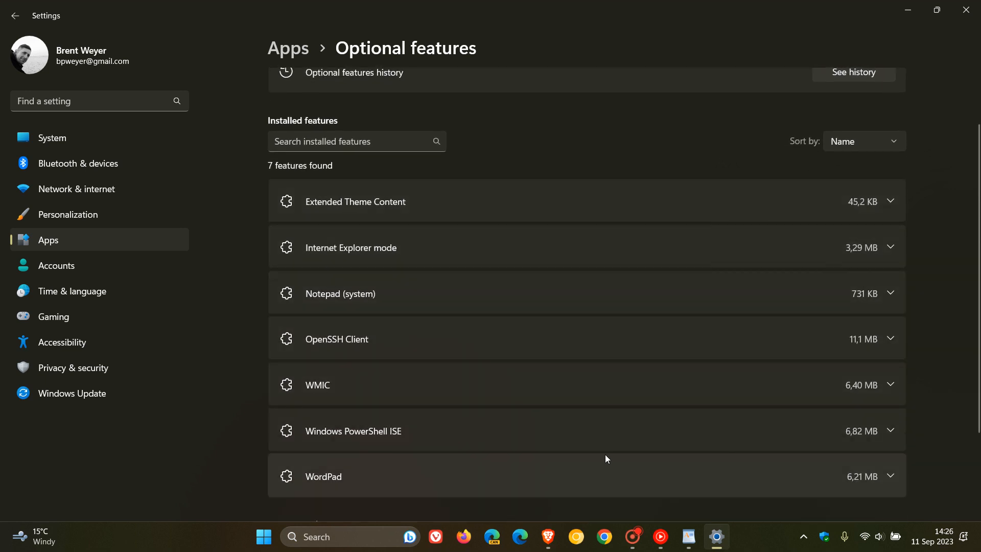
scroll(down, 3)
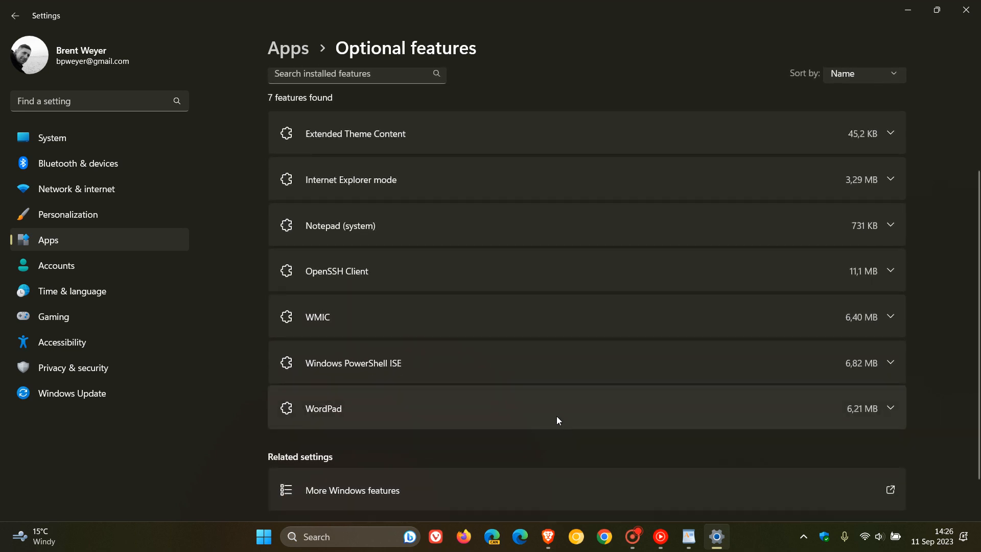
click(887, 408)
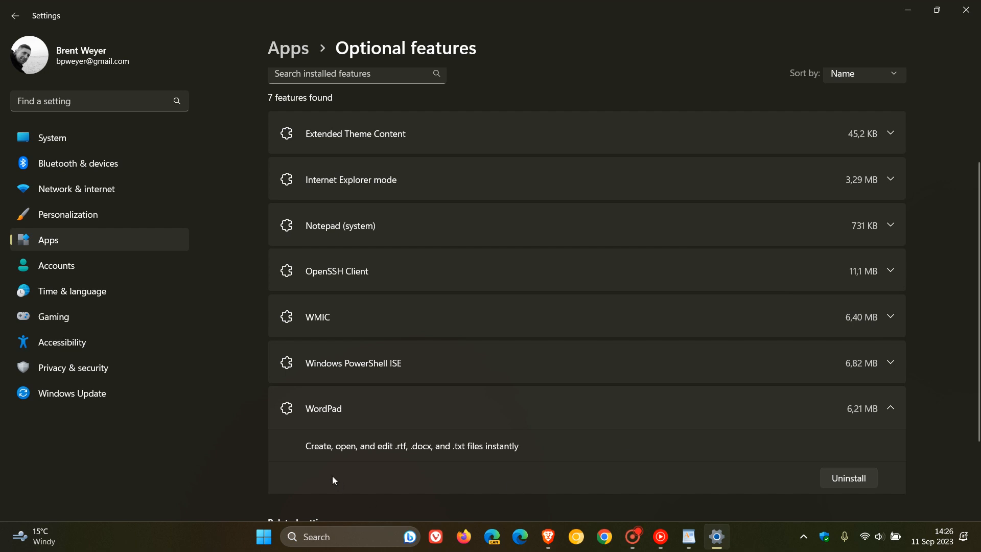
mouse_move(384, 468)
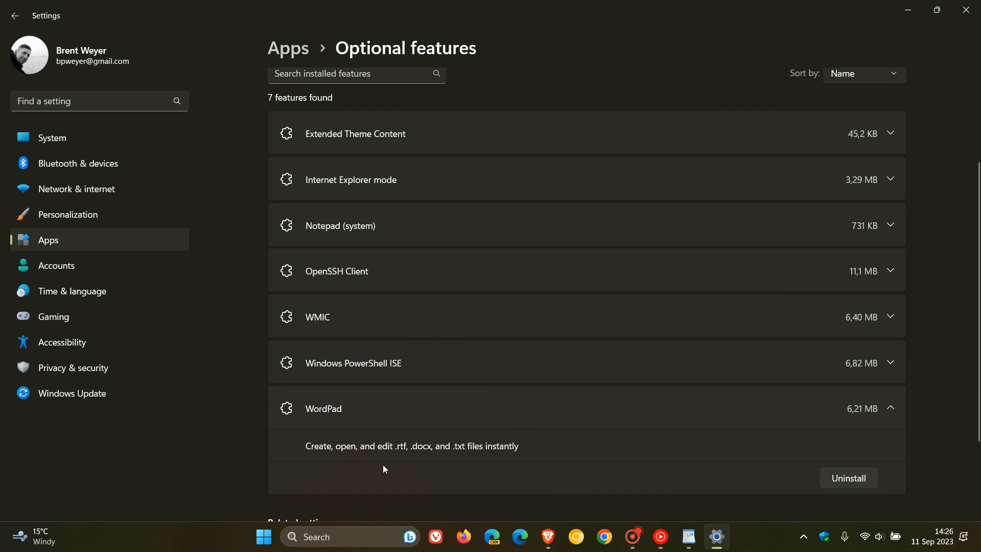
mouse_move(414, 475)
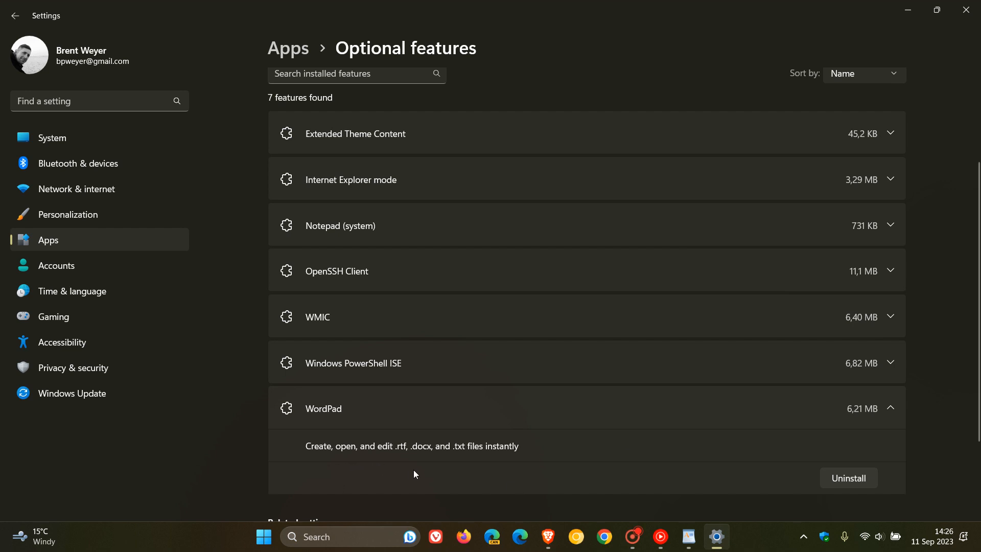
mouse_move(512, 470)
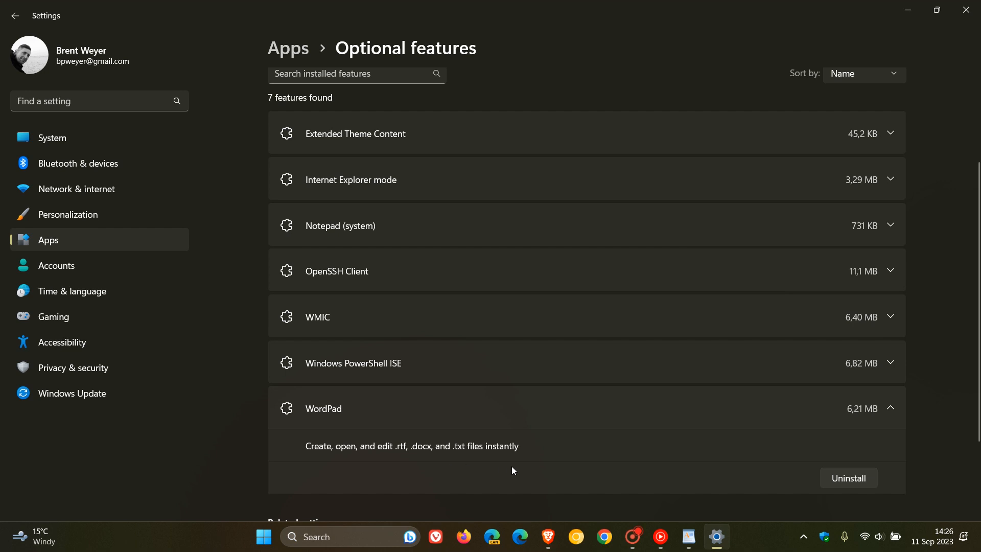
mouse_move(722, 440)
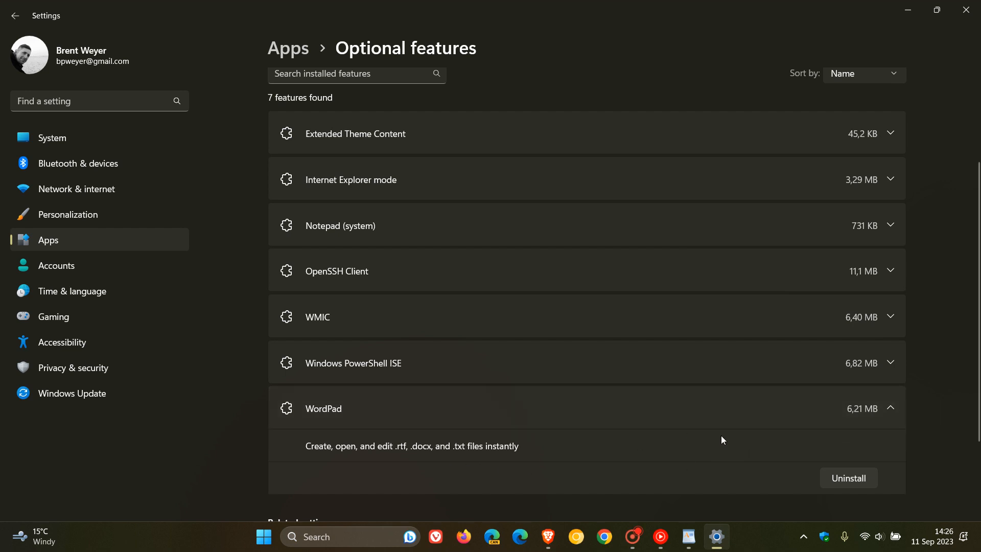
mouse_move(738, 441)
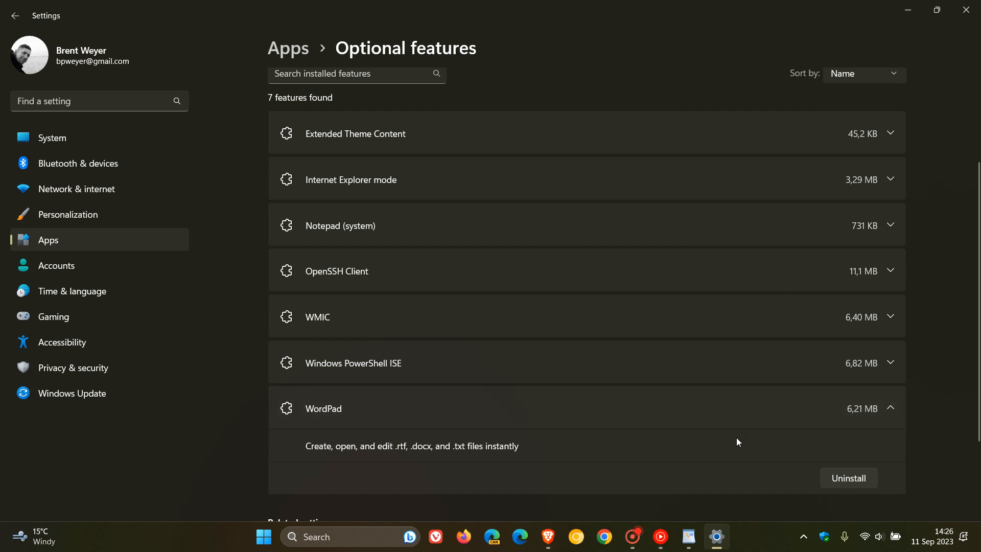
mouse_move(848, 479)
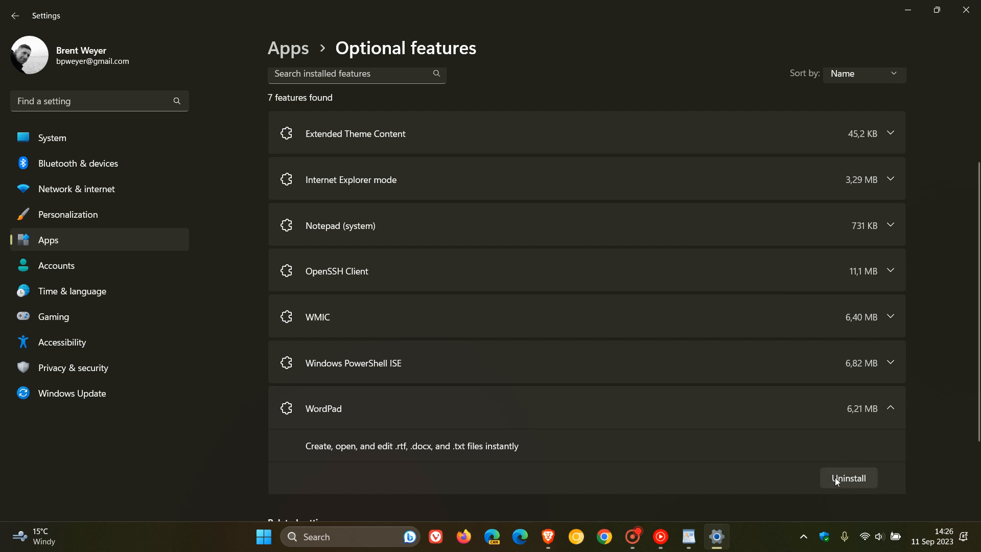
mouse_move(696, 452)
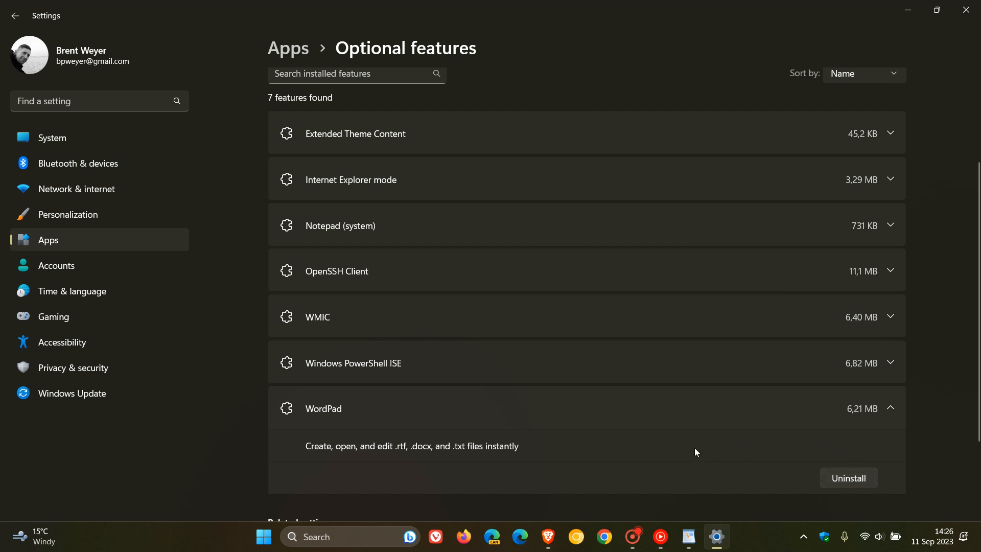
mouse_move(944, 67)
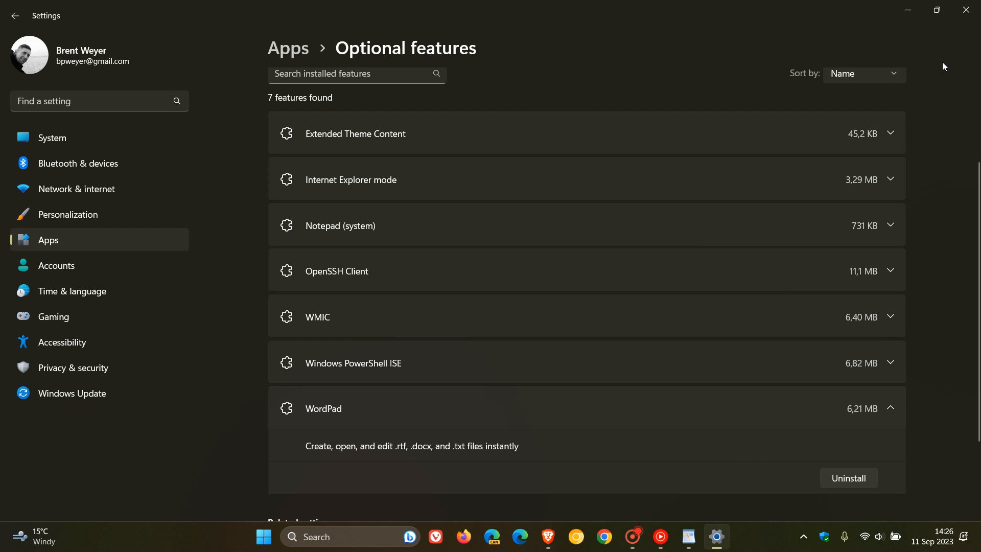
mouse_move(908, 10)
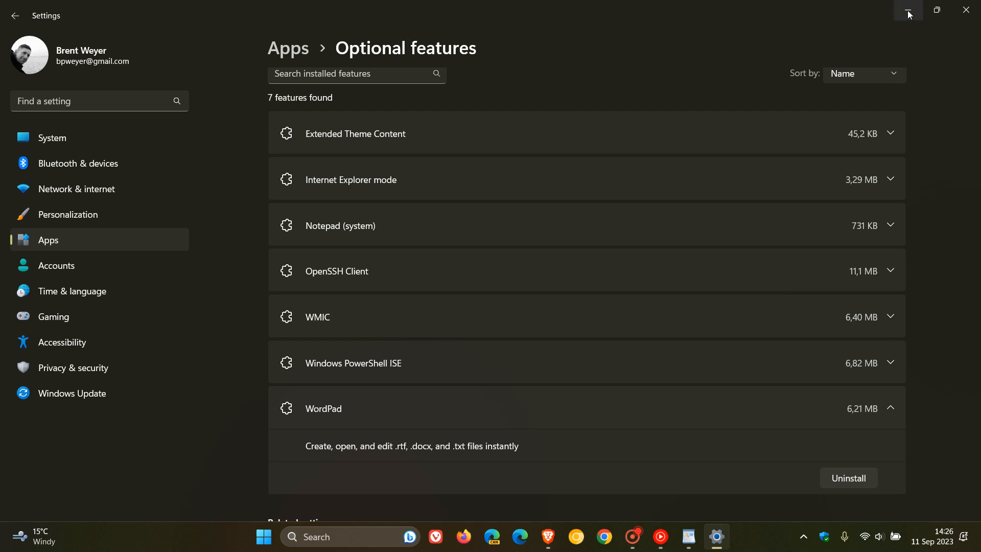
Minimize Settings and bring Brave forward showing the YouTube poll on WordPad use
click(908, 11)
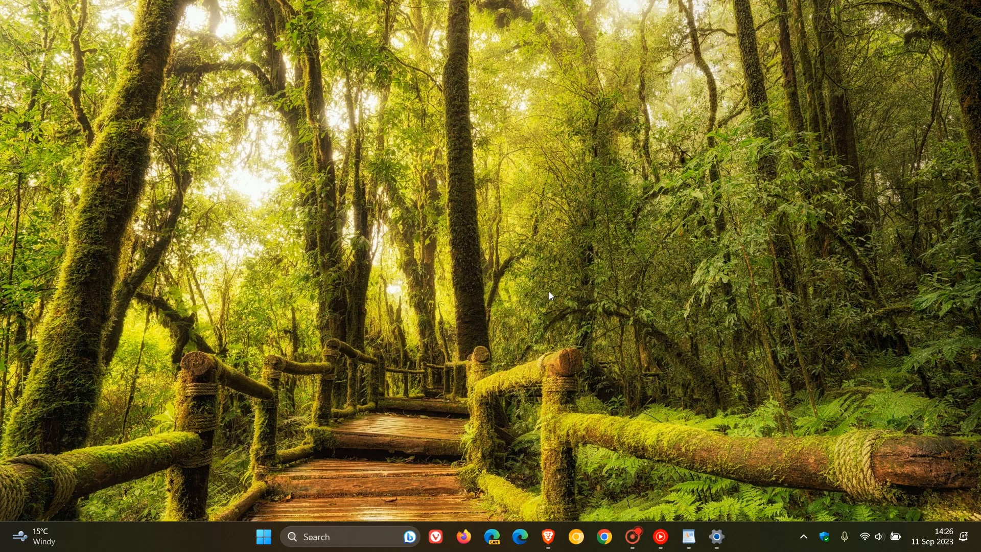
mouse_move(570, 238)
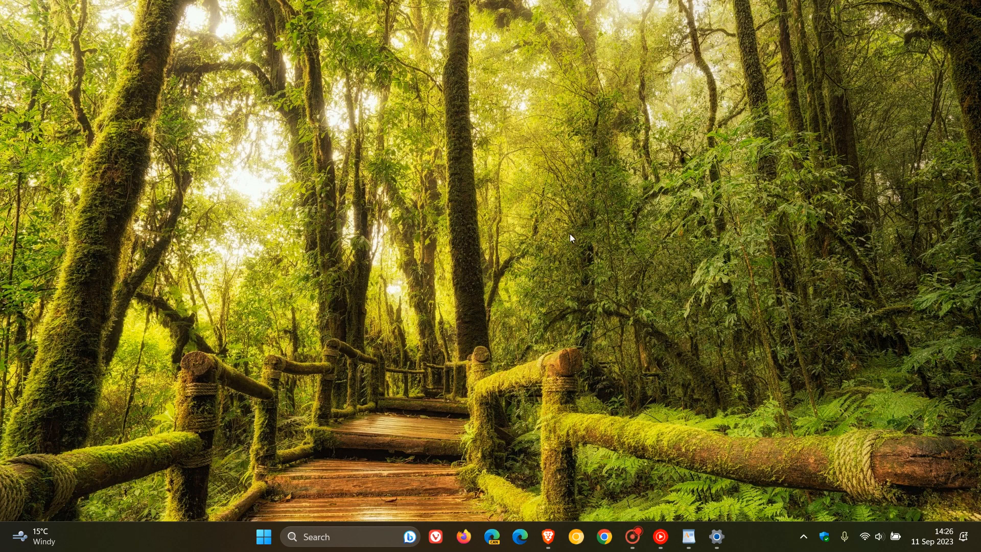
mouse_move(716, 444)
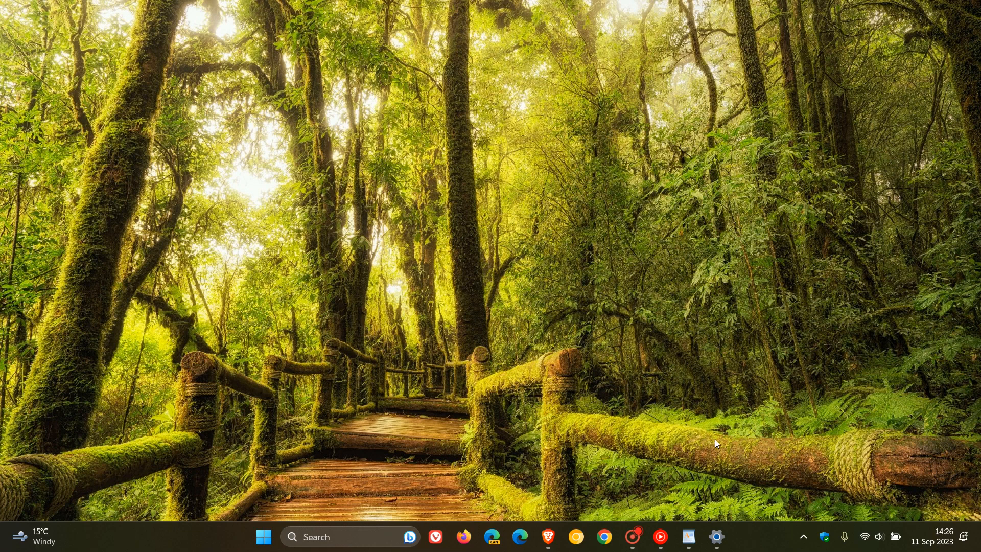
mouse_move(546, 537)
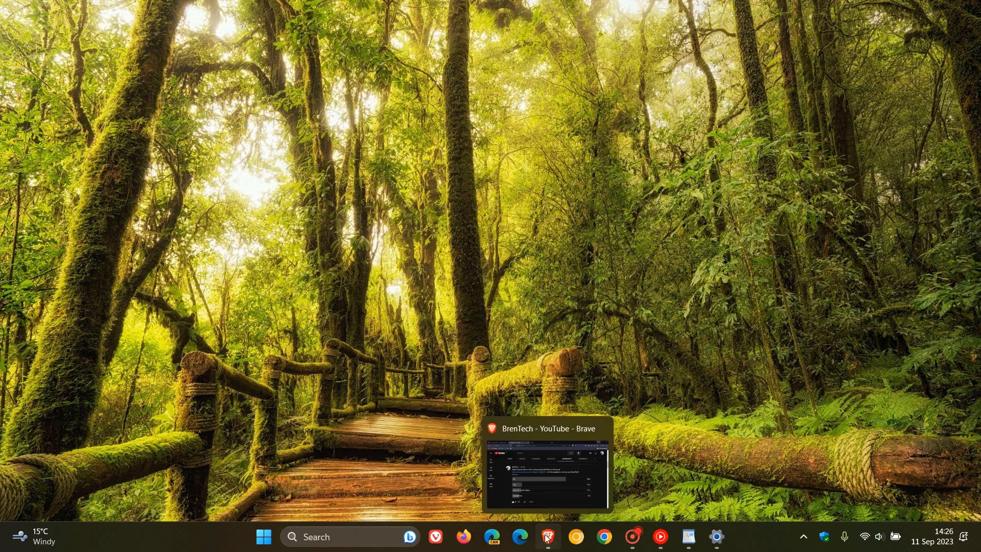
click(546, 537)
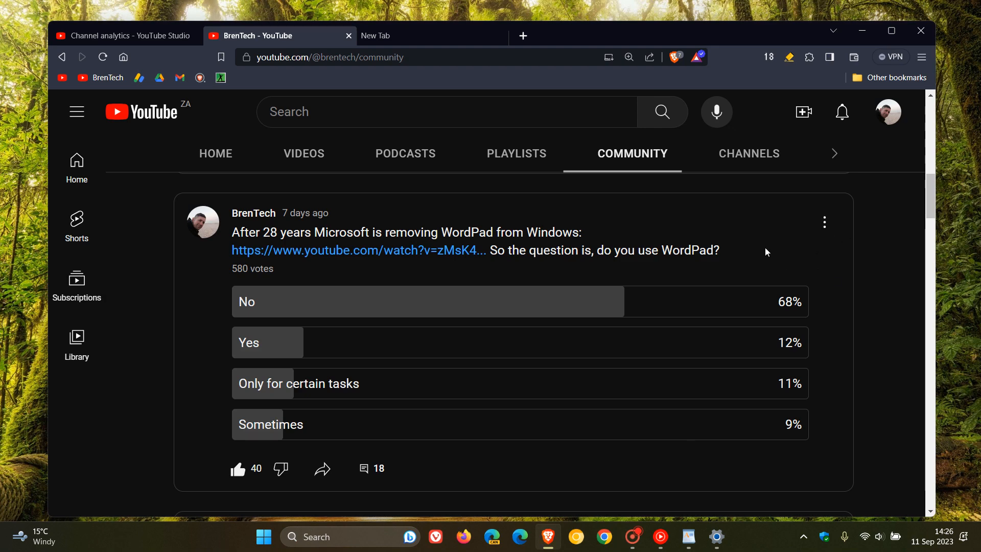
mouse_move(870, 146)
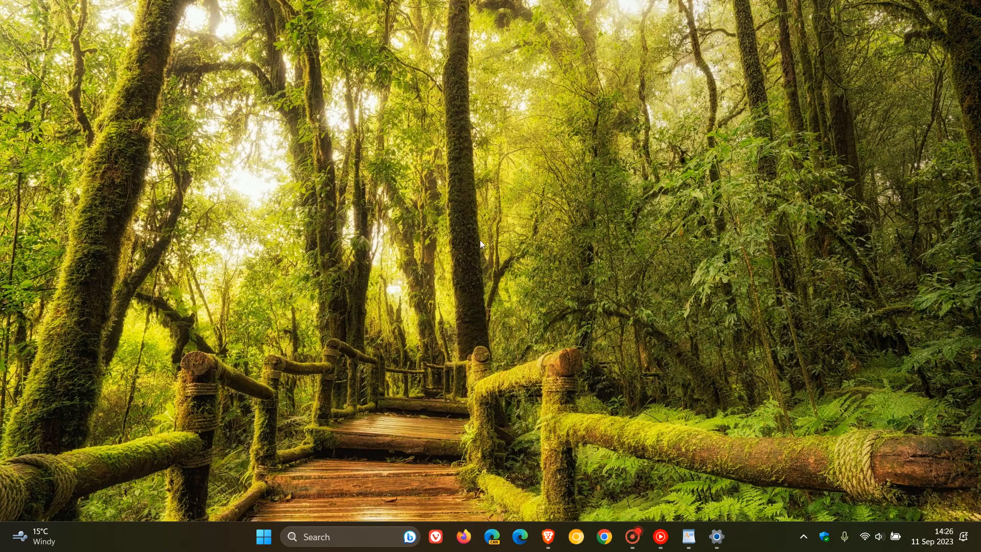
mouse_move(599, 173)
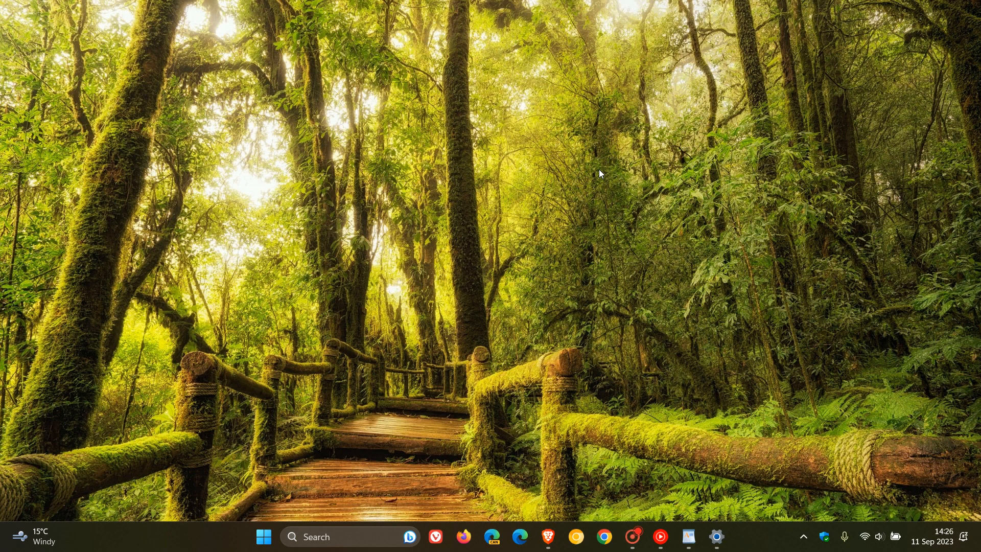